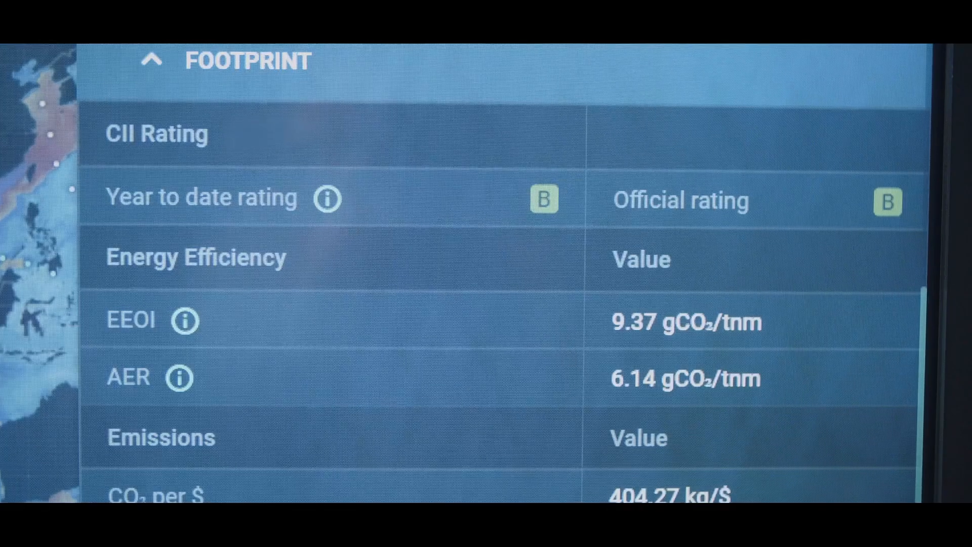
pyautogui.scroll(-3)
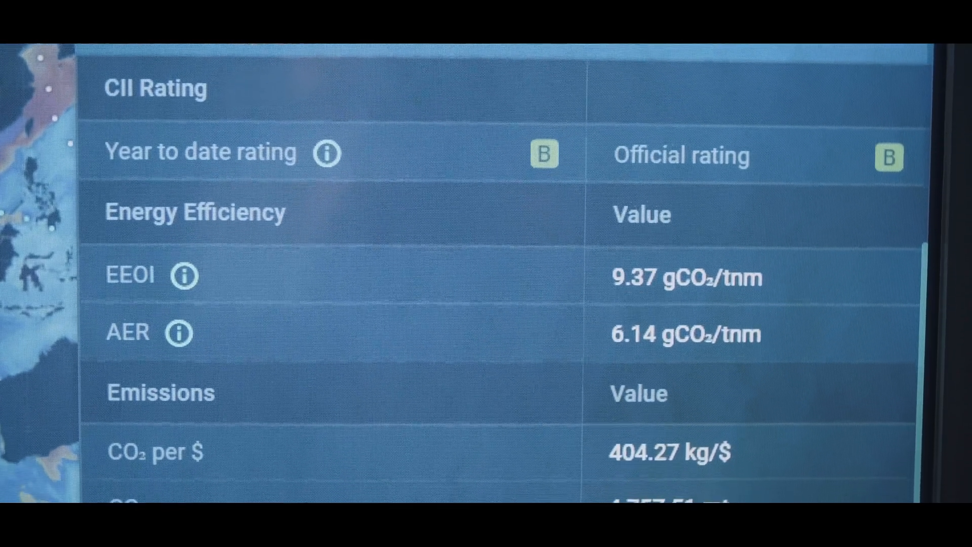
pyautogui.scroll(-3)
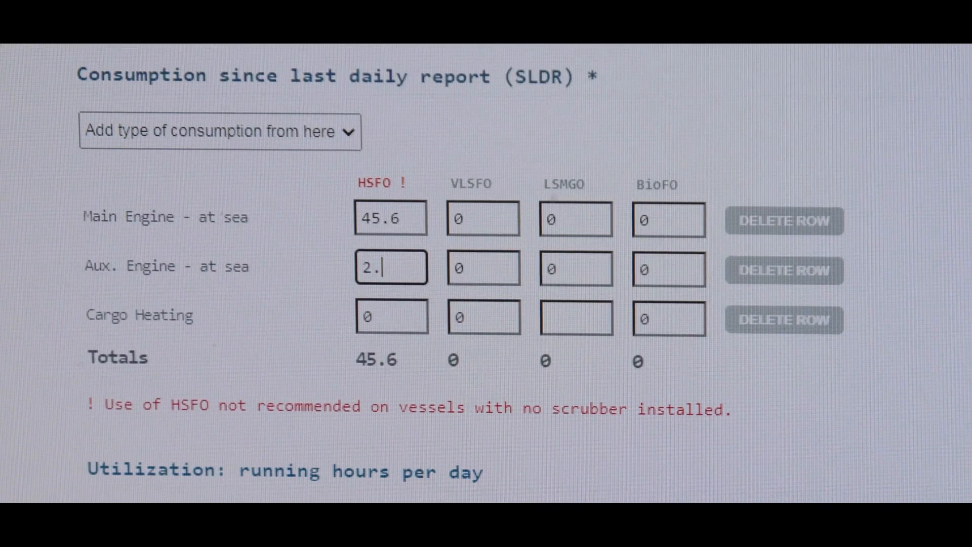
pyautogui.write('7')
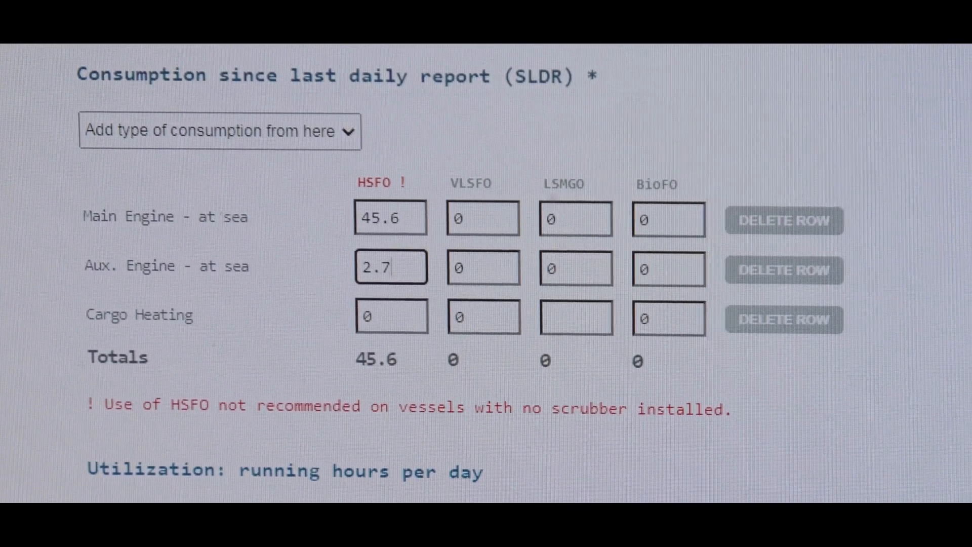